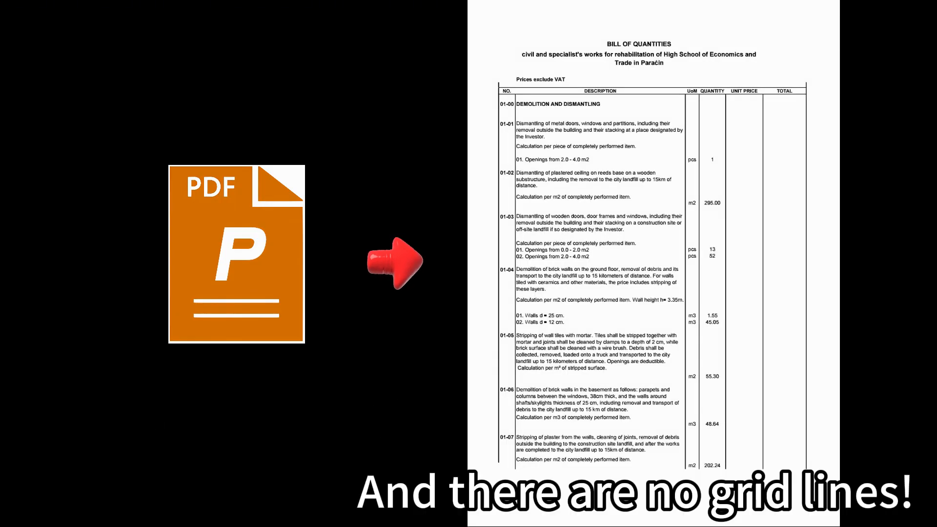
# Show the OCR toolbar menu listing the text and table extraction options
pyautogui.click(587, 27)
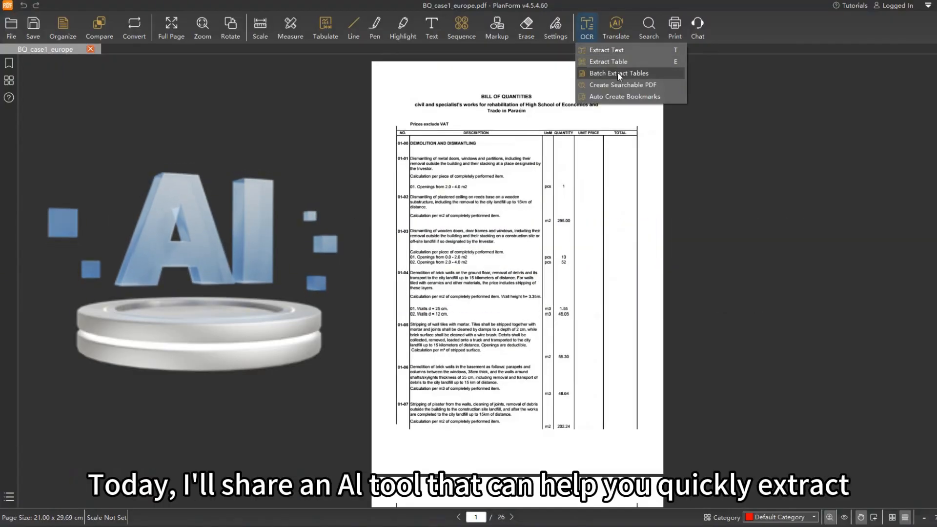
# Preview Batch Extract Tables, then return to page 1 of BQ_case1_europe.pdf
pyautogui.click(619, 73)
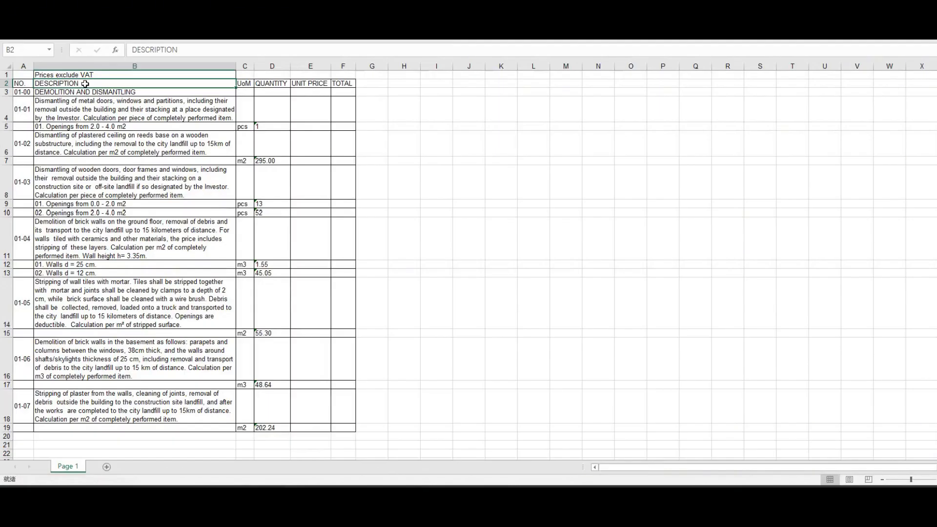
pyautogui.click(135, 108)
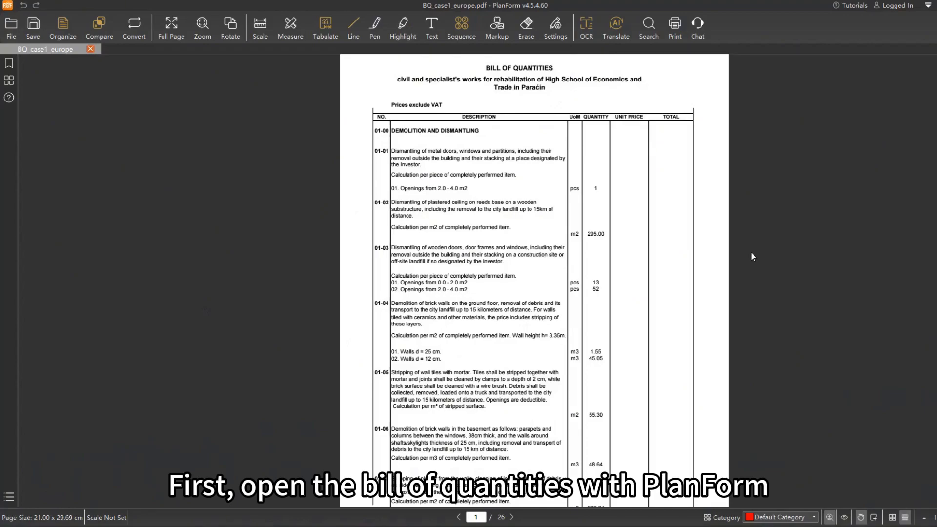
# Configure Batch Extract Tables for the page range without tabular lines and begin drawing column separators
pyautogui.click(584, 26)
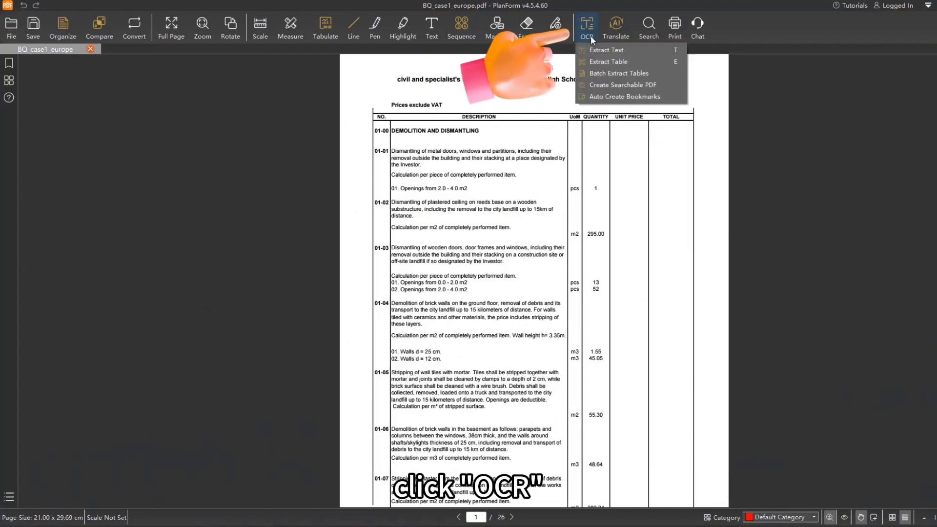
pyautogui.moveTo(619, 73)
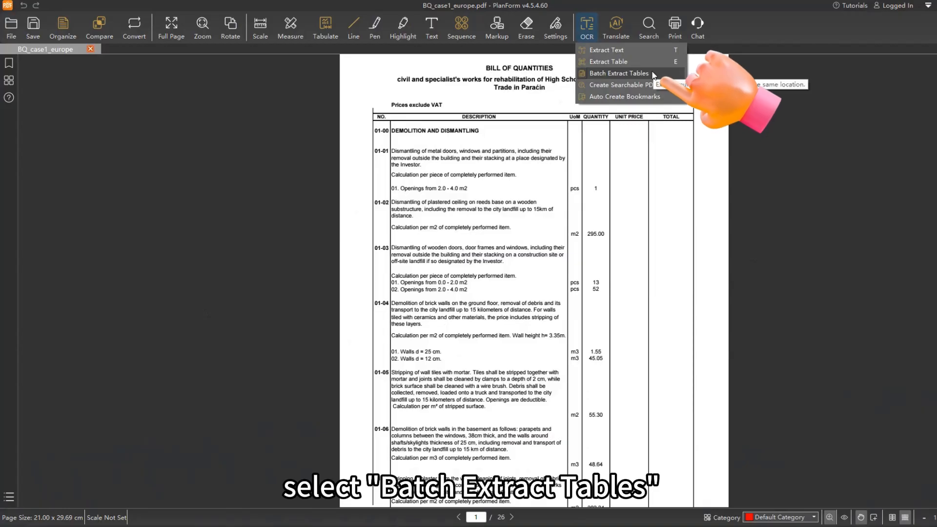
pyautogui.click(619, 74)
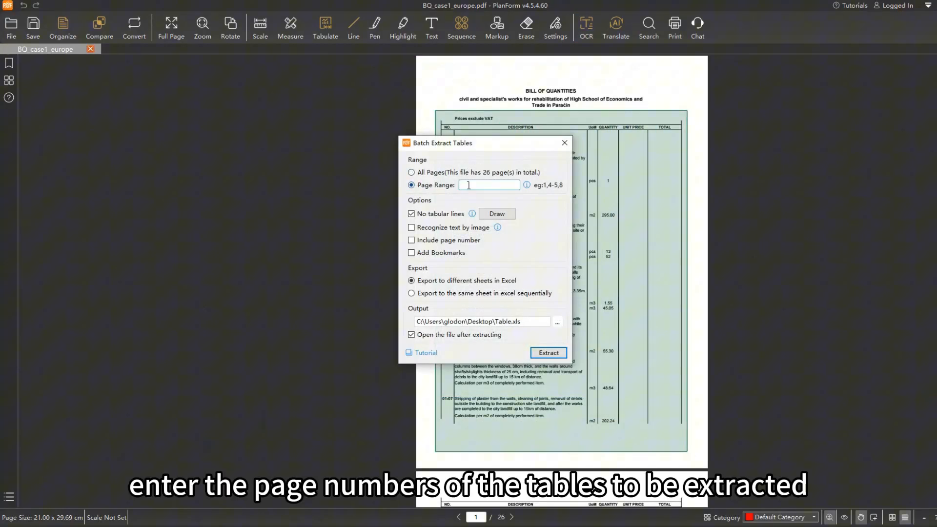
pyautogui.write('1-3')
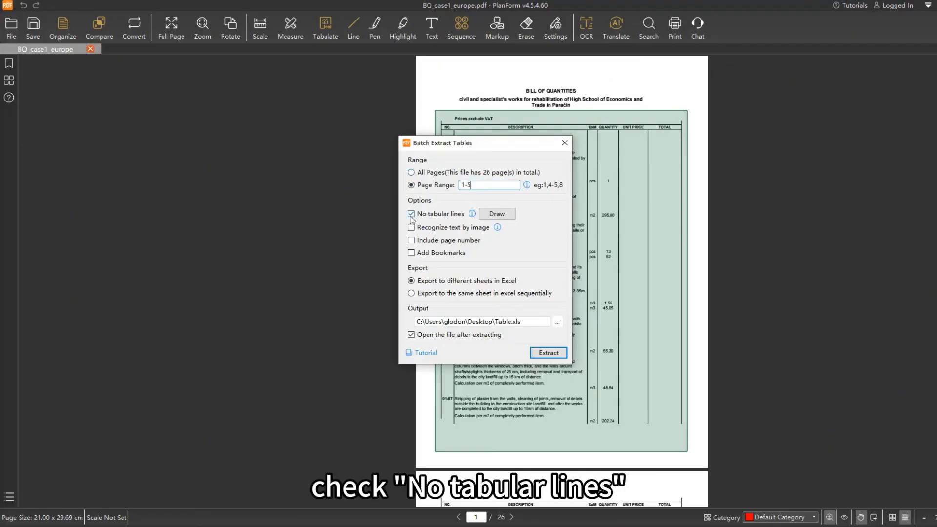
pyautogui.click(496, 213)
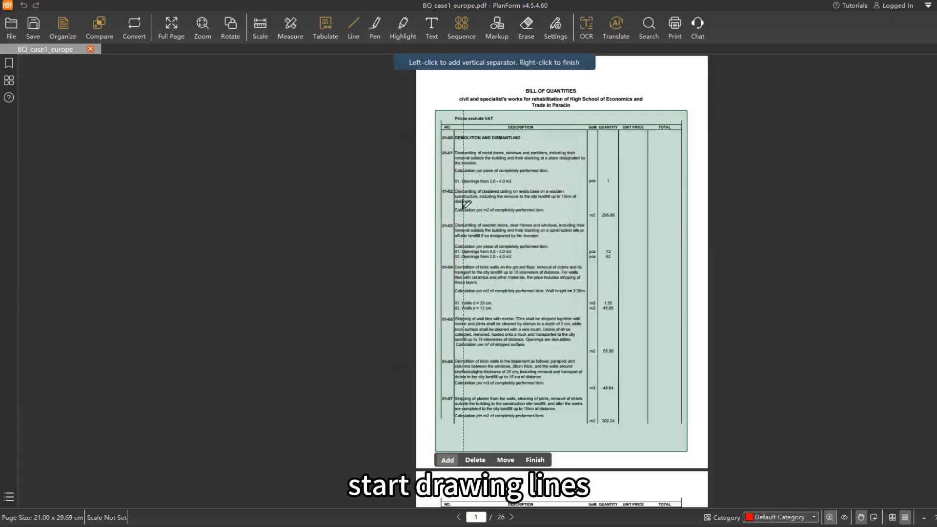
# Add a vertical column separator and extract the tables to Excel, one sheet per page
pyautogui.click(604, 190)
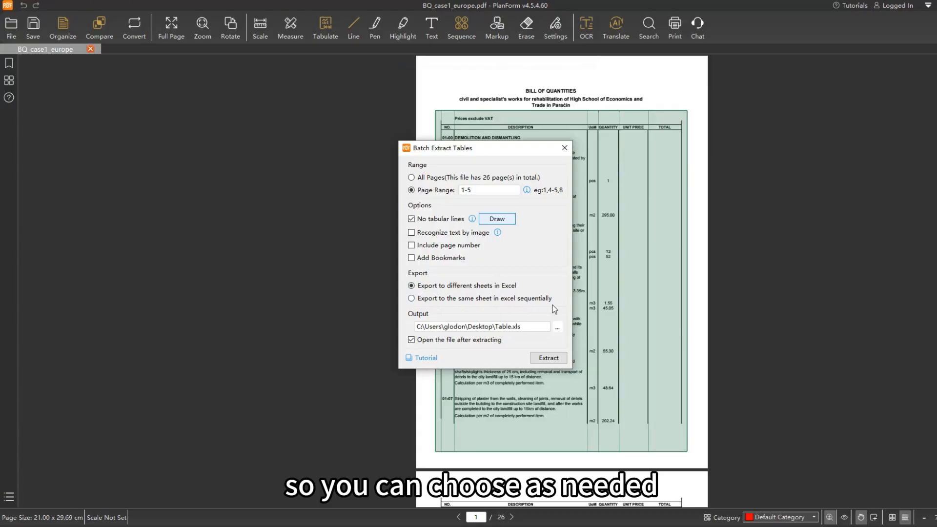
pyautogui.click(547, 357)
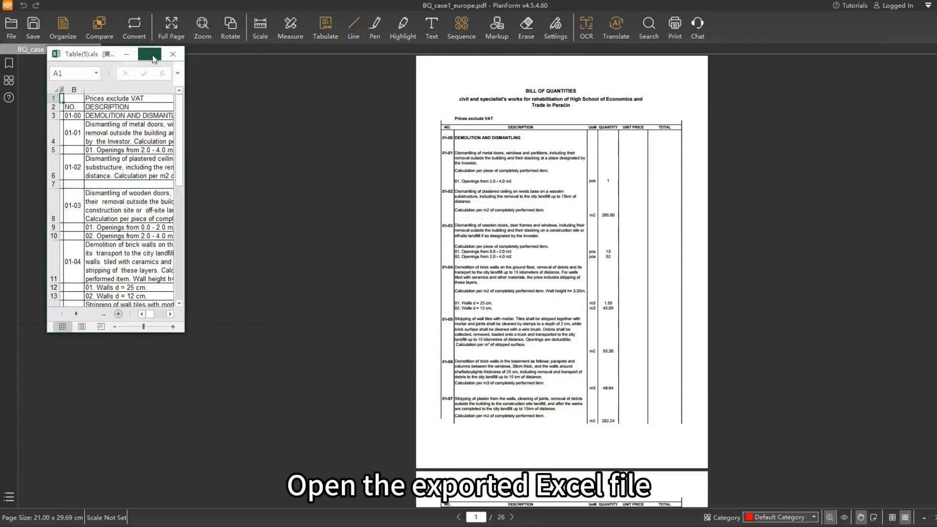
# Maximize the workbook, inspect item 01-01 on Page 1, then switch to the Page 3 sheet
pyautogui.click(149, 55)
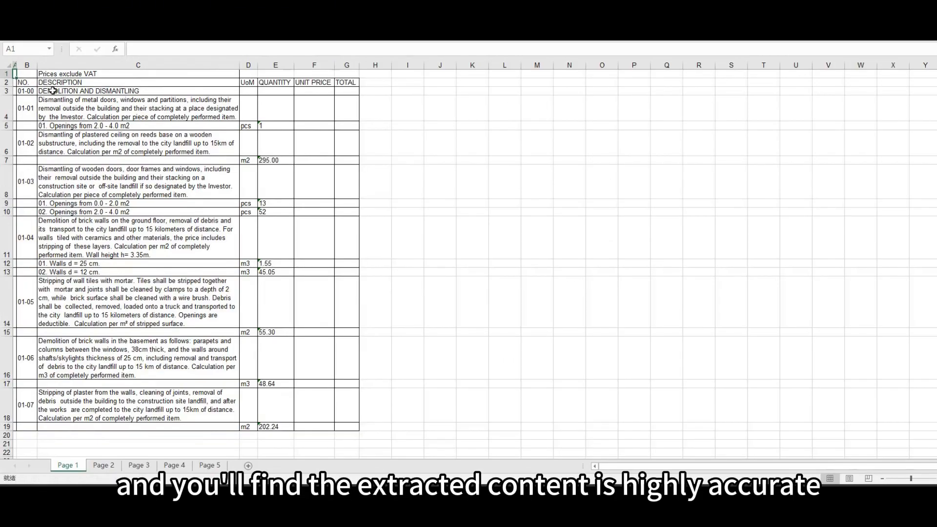
pyautogui.click(137, 108)
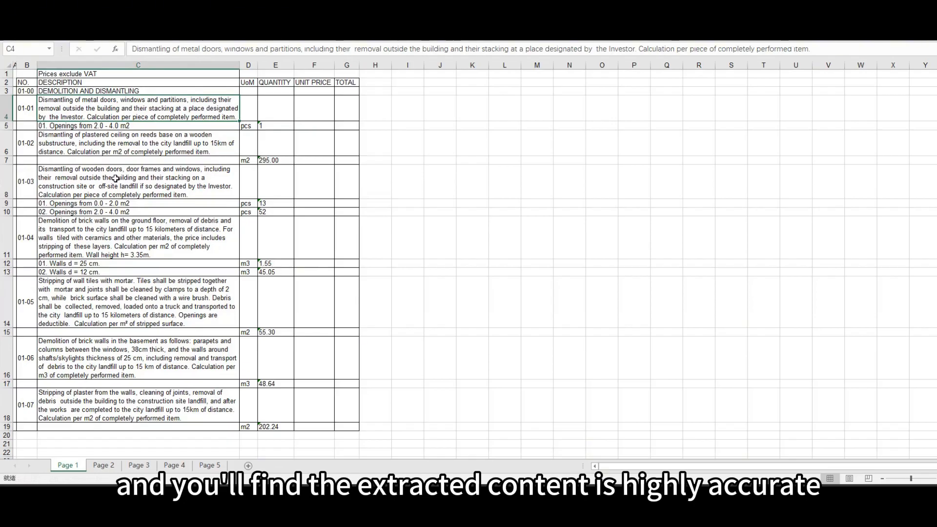
pyautogui.click(137, 238)
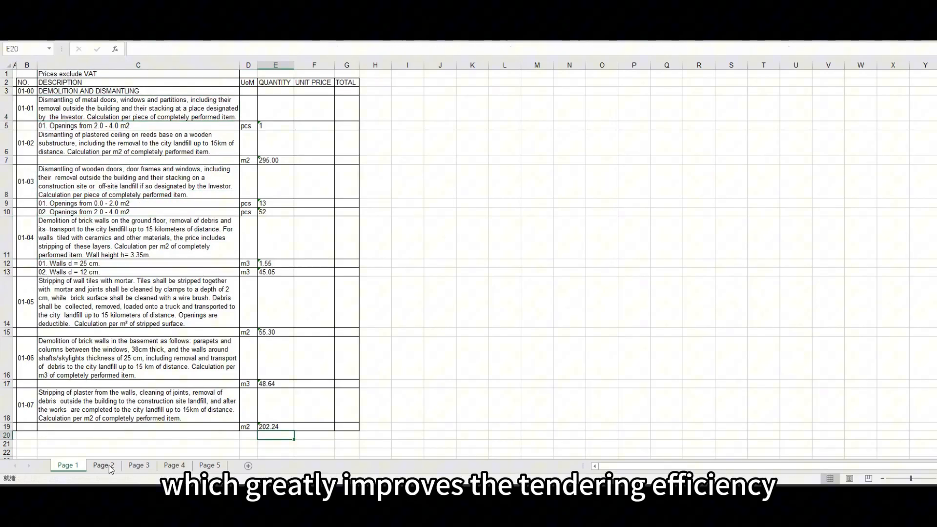
pyautogui.click(138, 464)
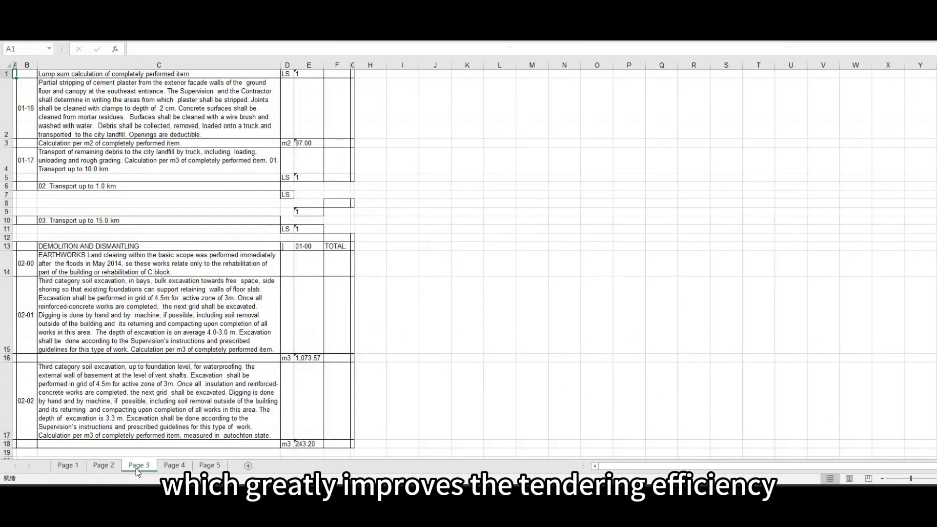